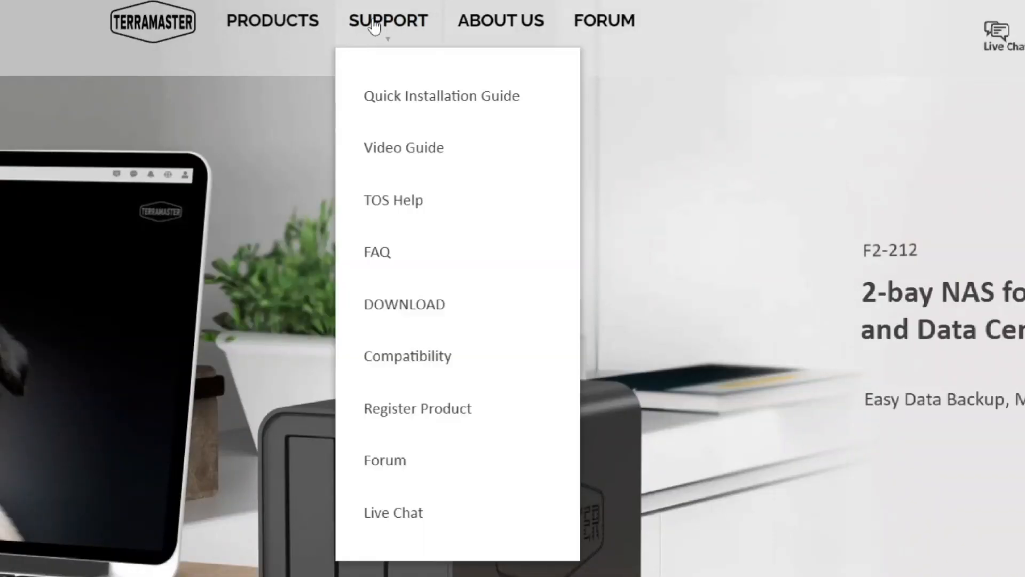
Step: Load the F2-223 downloads and show the Desktop and system packages with the TNAS PC App
left_click(404, 305)
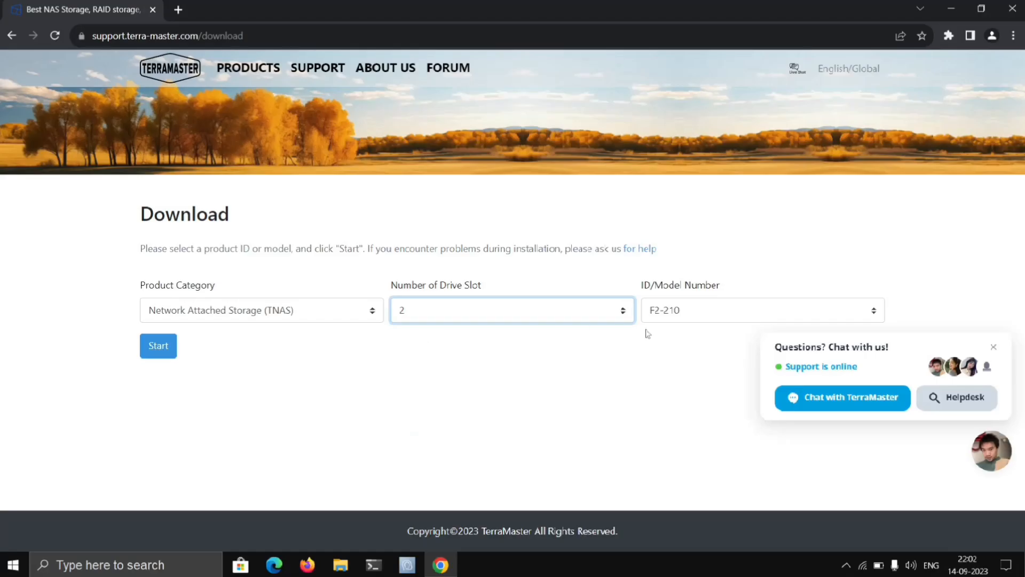
left_click(760, 310)
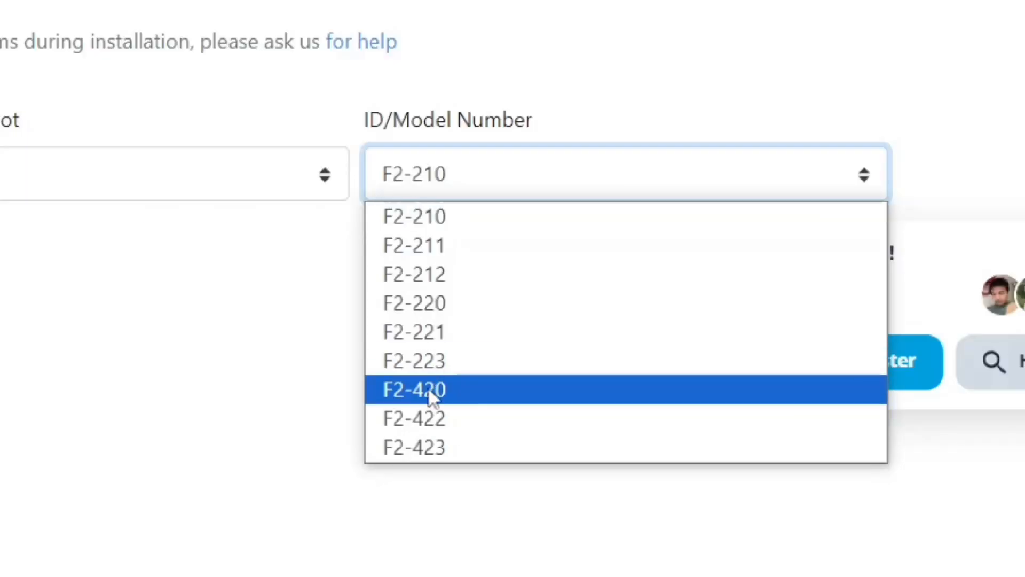
left_click(414, 360)
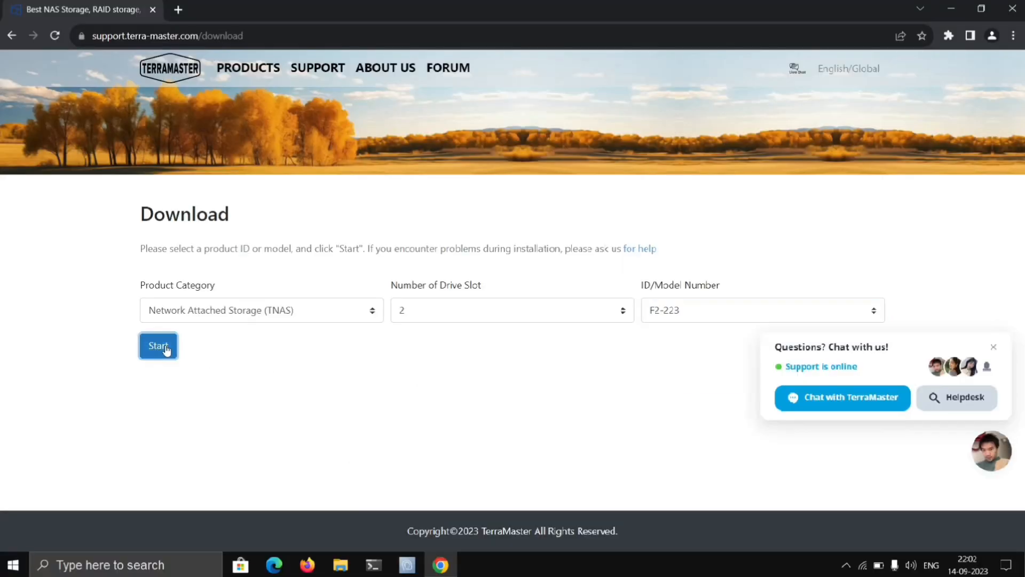
left_click(158, 345)
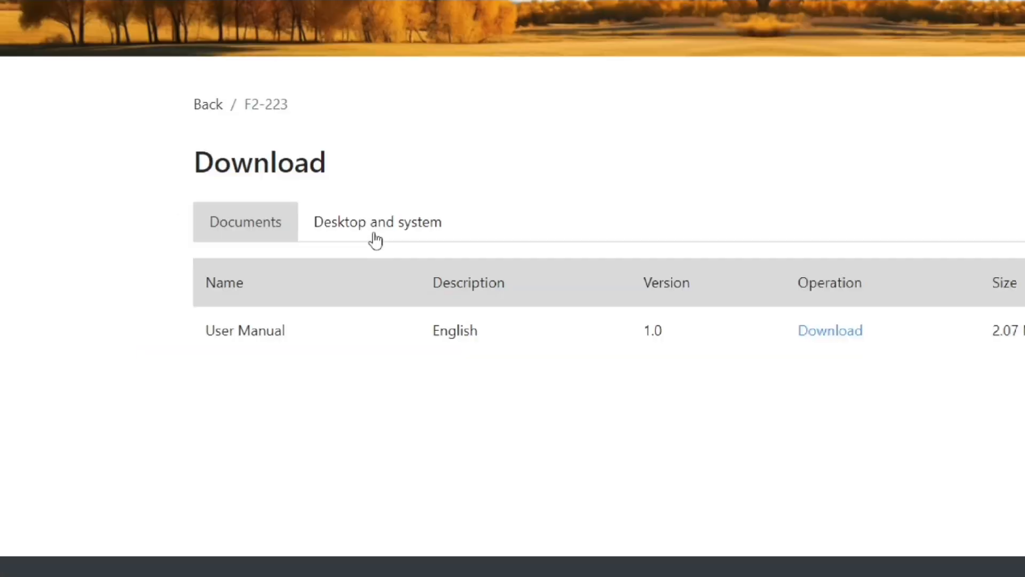
left_click(377, 222)
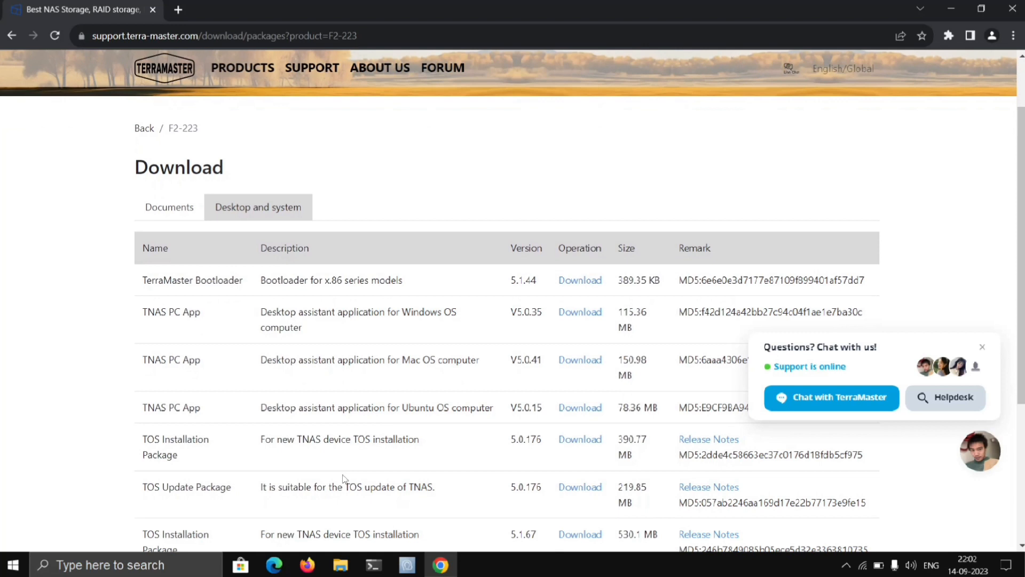
mouse_move(514, 318)
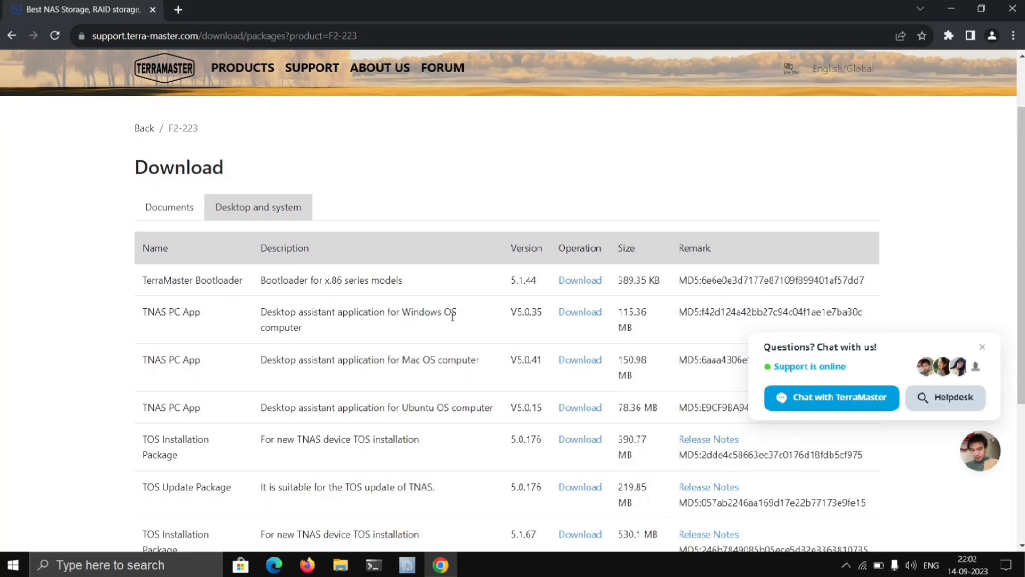
Step: Download TNAS PC, allow it through the firewall and connect to the TNAS at 192.168.0.138
left_click(579, 311)
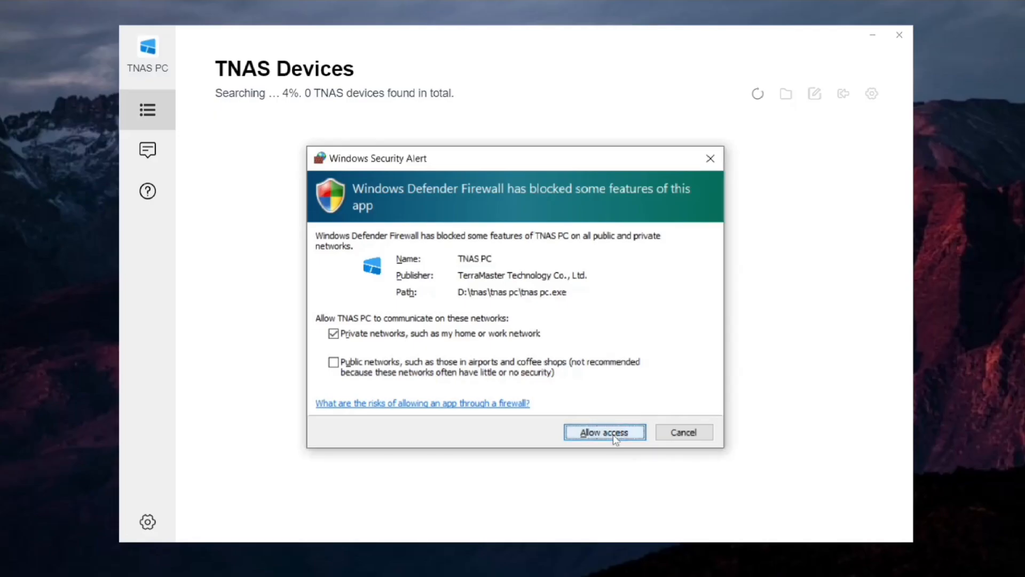
left_click(604, 431)
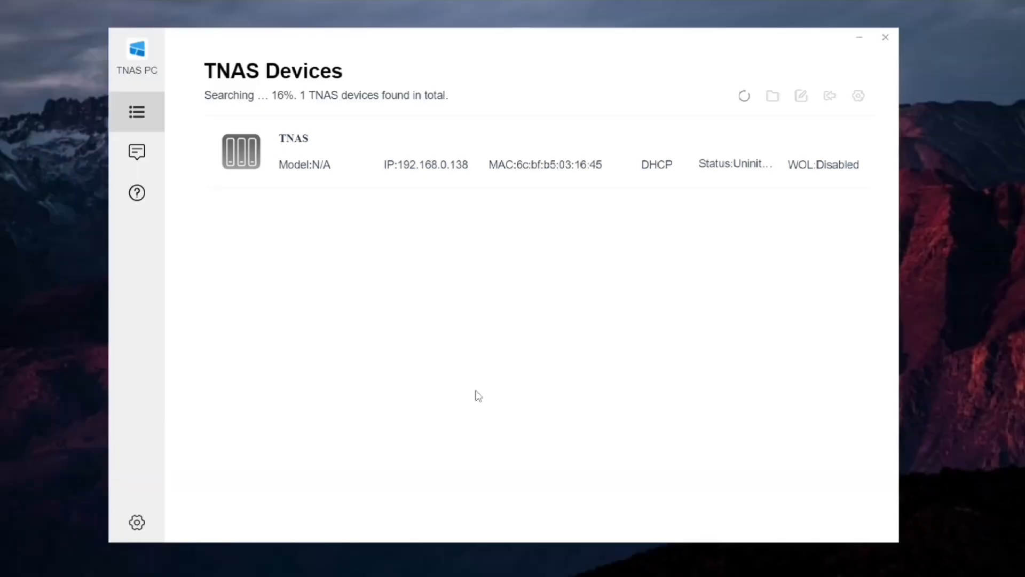
mouse_move(436, 263)
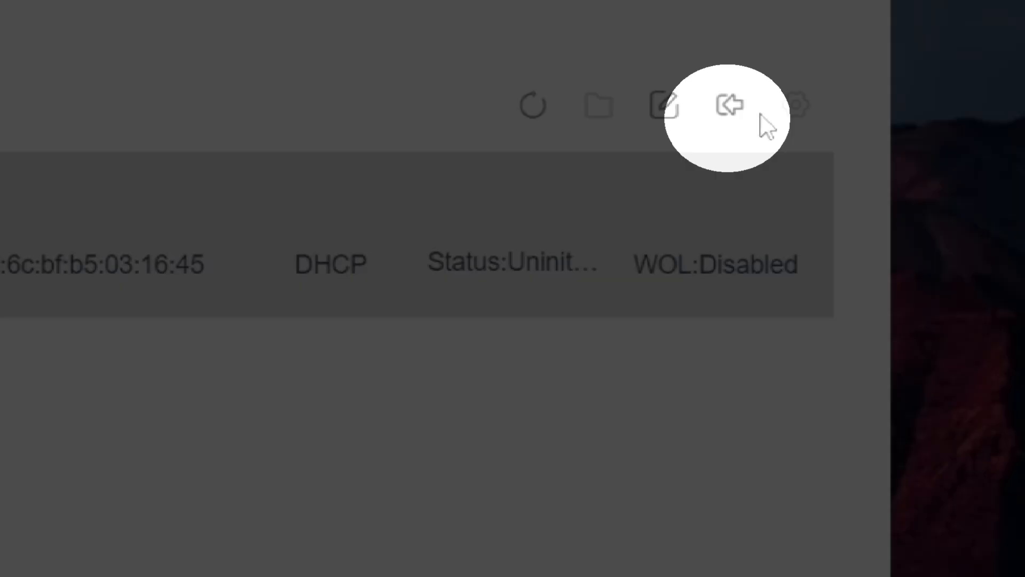
left_click(728, 105)
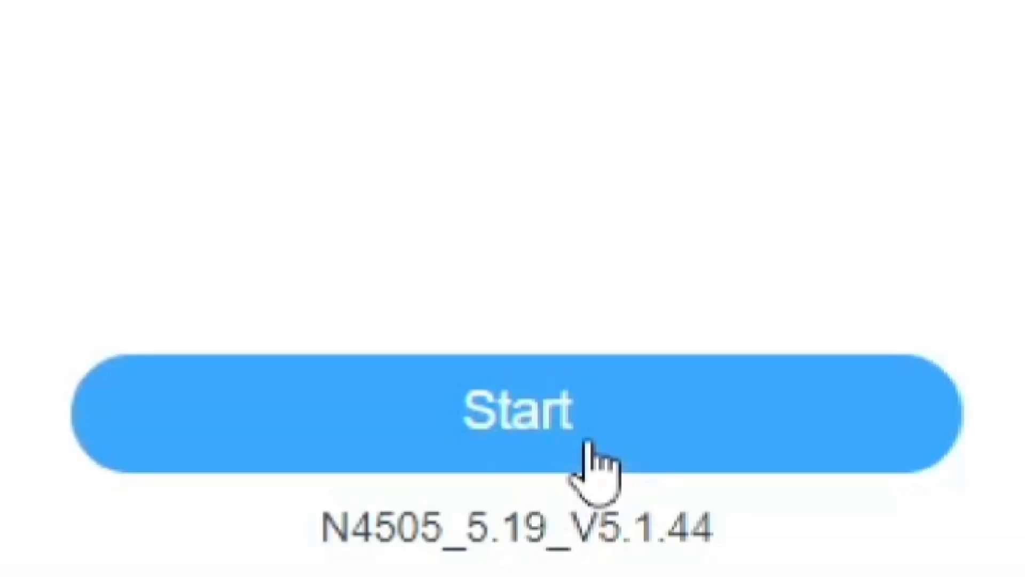
Step: Start initialization past the drive warning, choosing Custom mode with HDD1 for the system
left_click(513, 413)
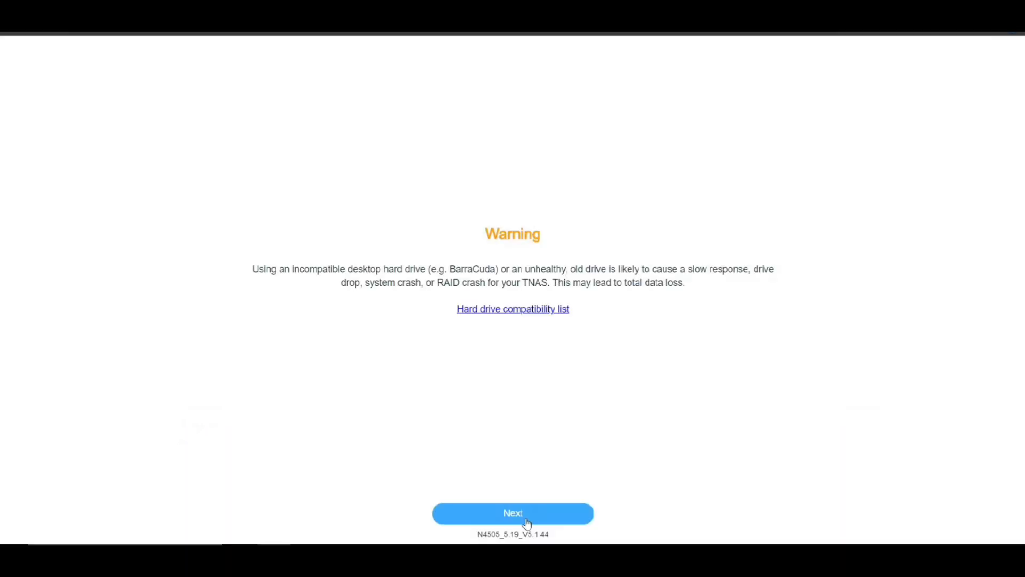
left_click(513, 513)
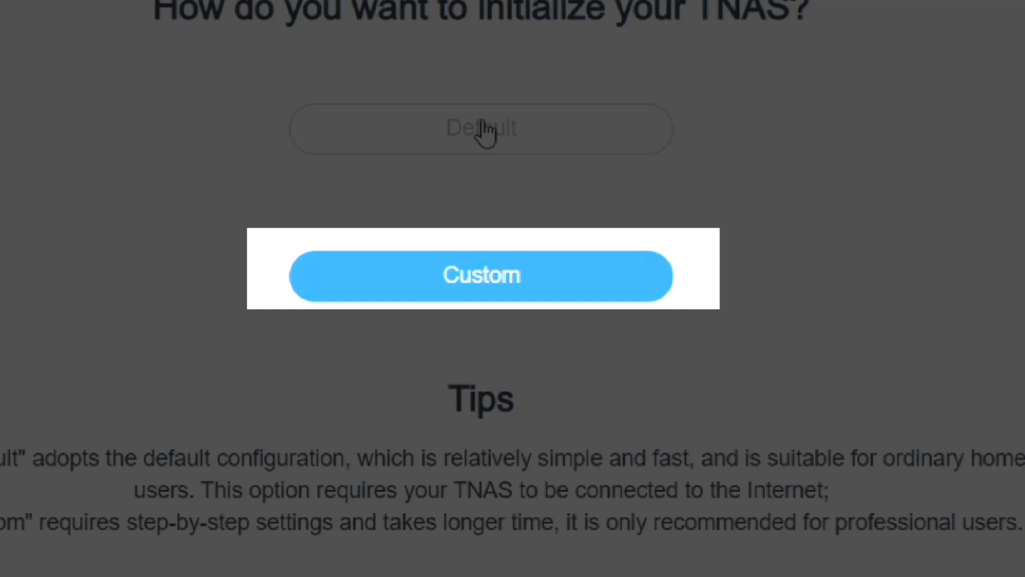
left_click(482, 276)
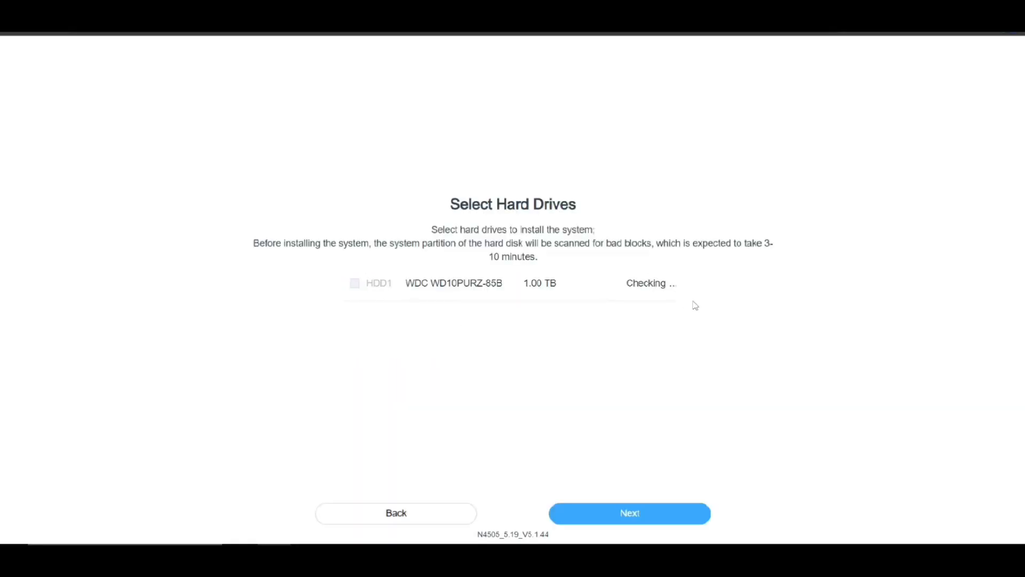
left_click(355, 282)
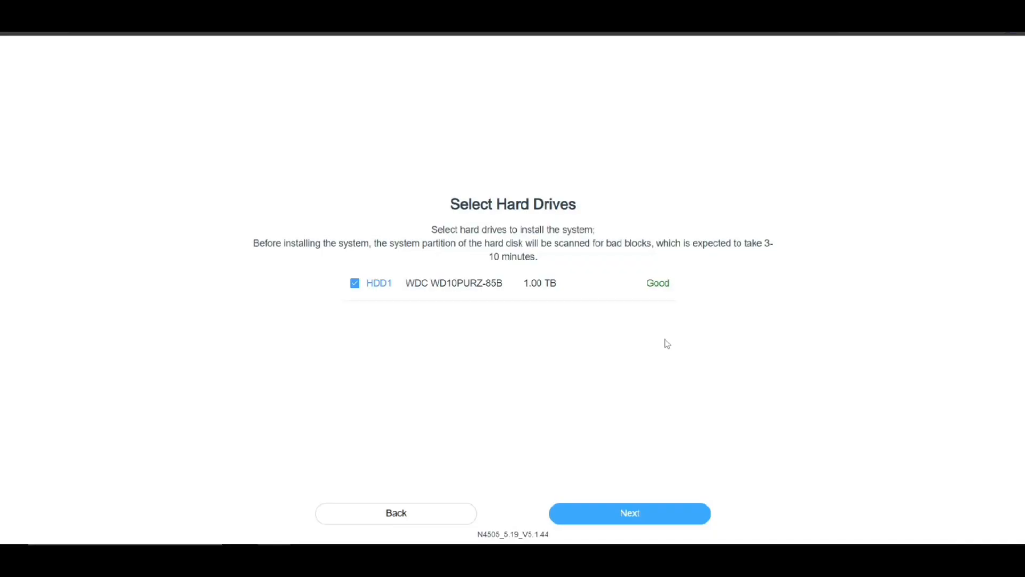
Step: Continue to the TOS installation step and select Online install TOS system
left_click(628, 513)
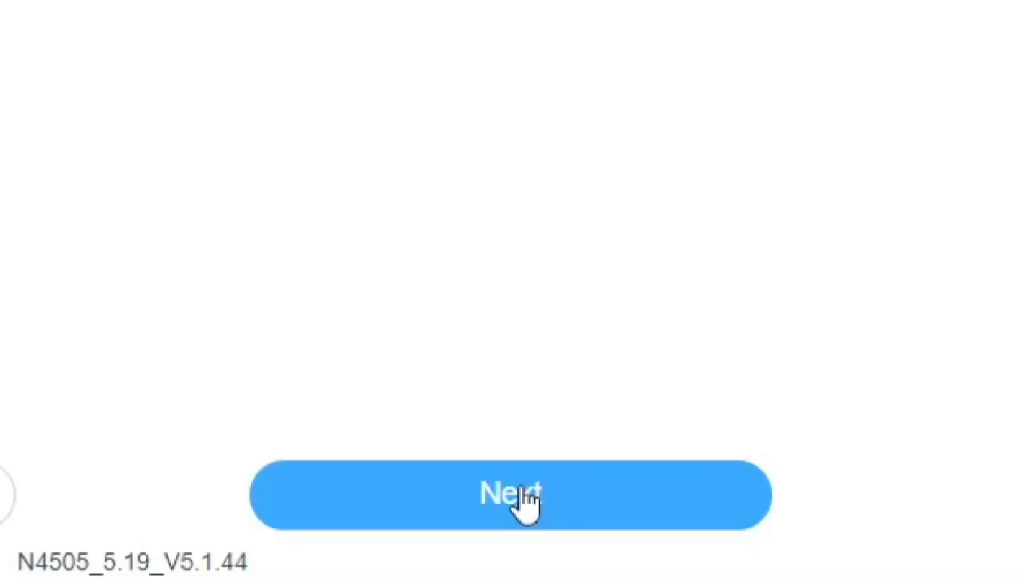
left_click(511, 494)
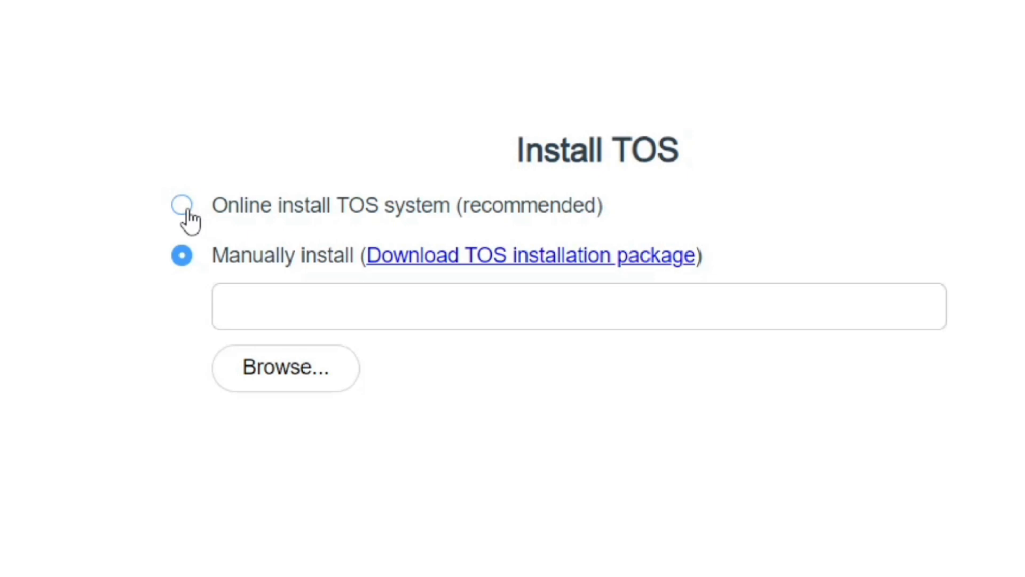
left_click(182, 205)
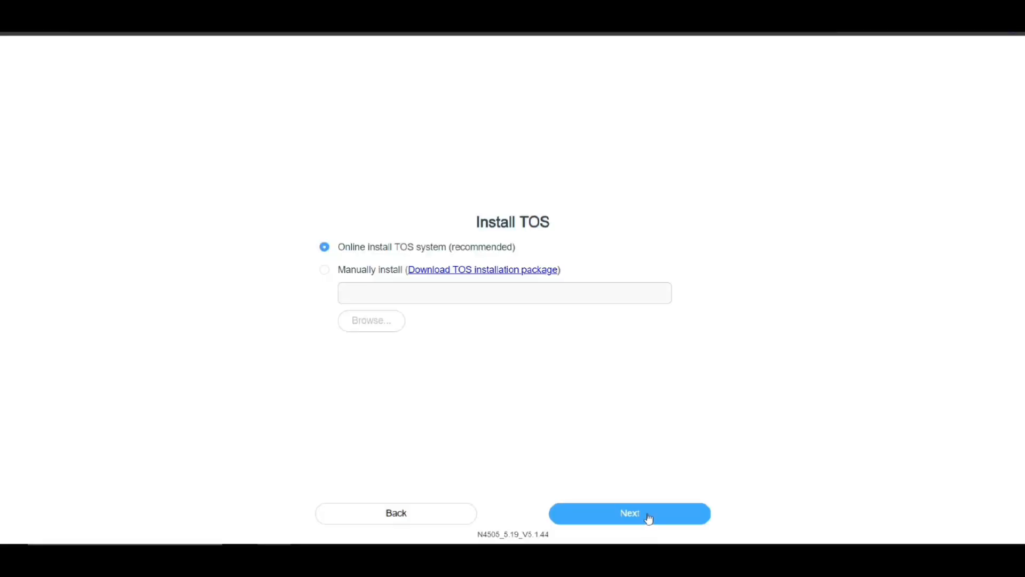
Step: Run the online TOS installation and proceed through the admin password form
left_click(629, 512)
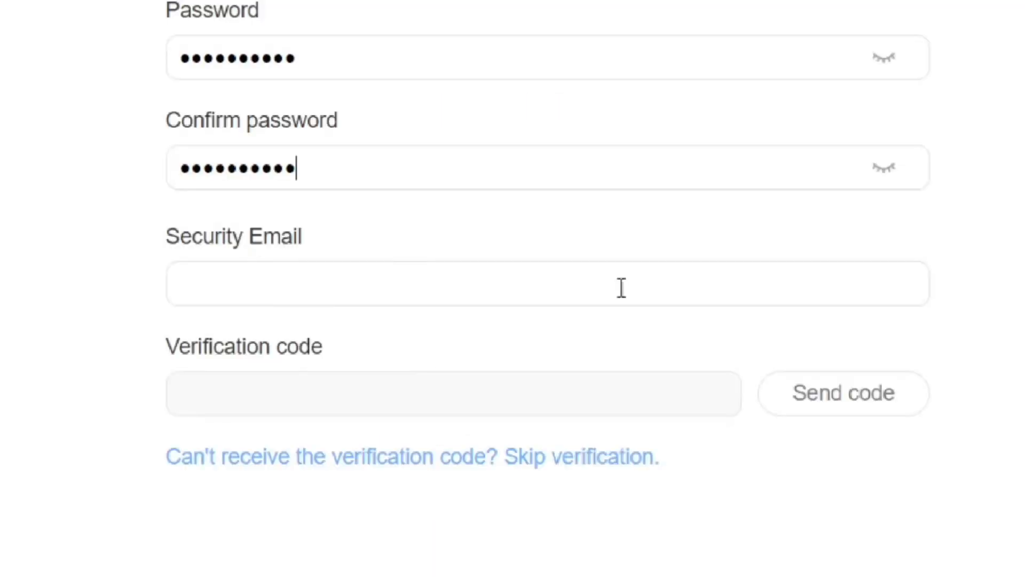
scroll("down", 3)
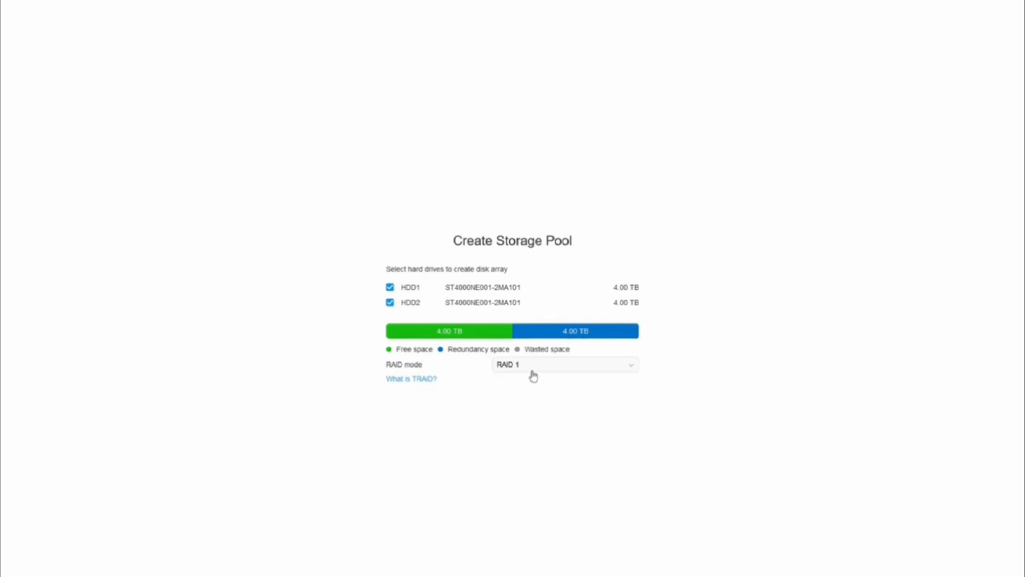
Step: Choose RAID 1 mode for the storage pool of the two drives
left_click(564, 364)
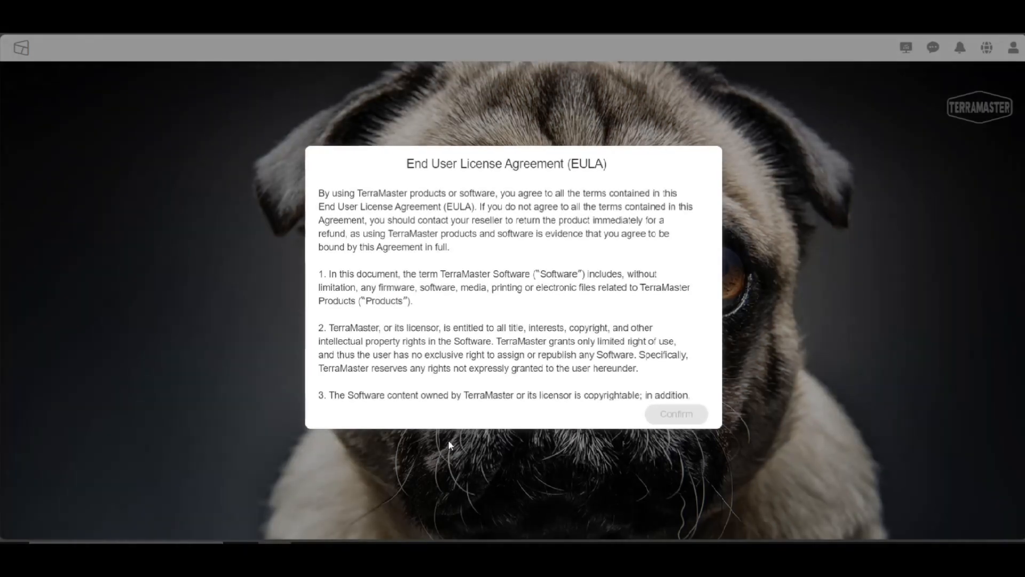
Step: Accept the End User License Agreement and close the Control Panel window
scroll("down", 3)
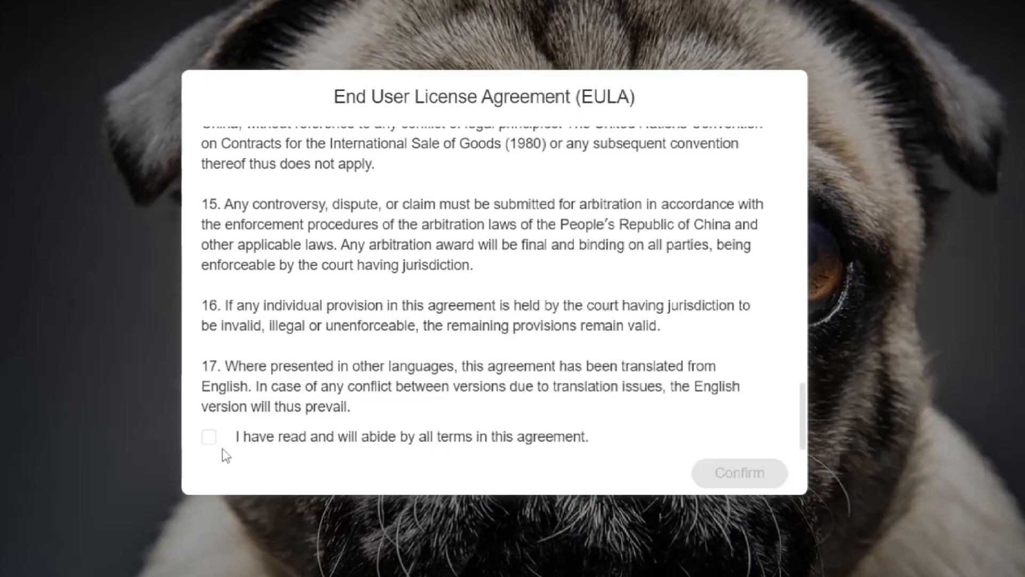
left_click(208, 436)
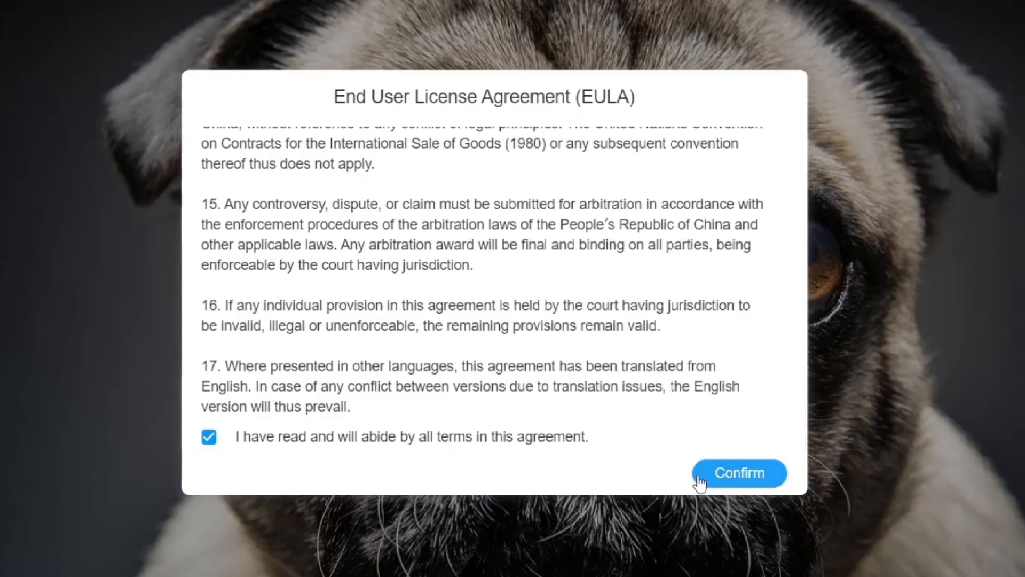
left_click(740, 473)
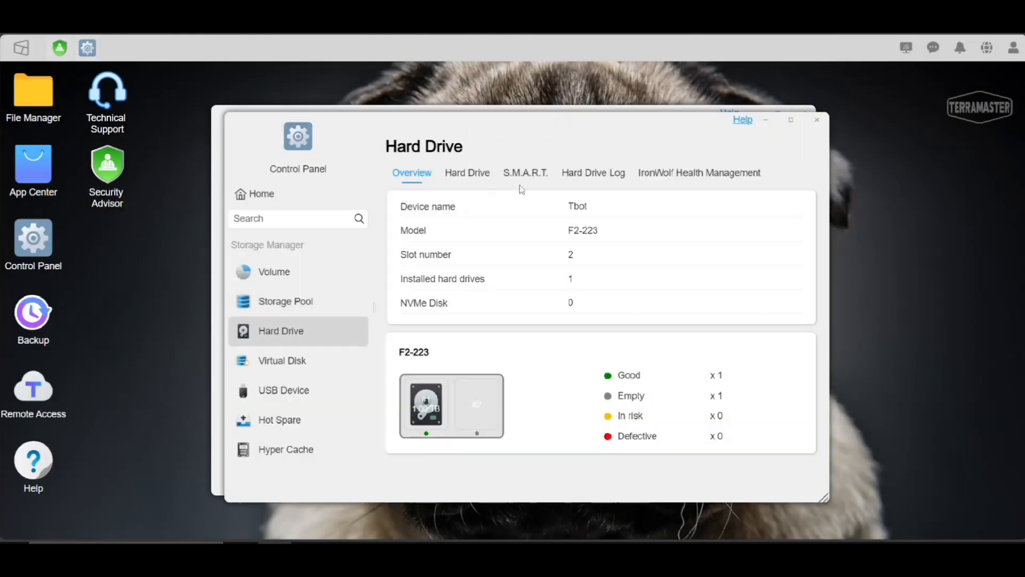
left_click(526, 173)
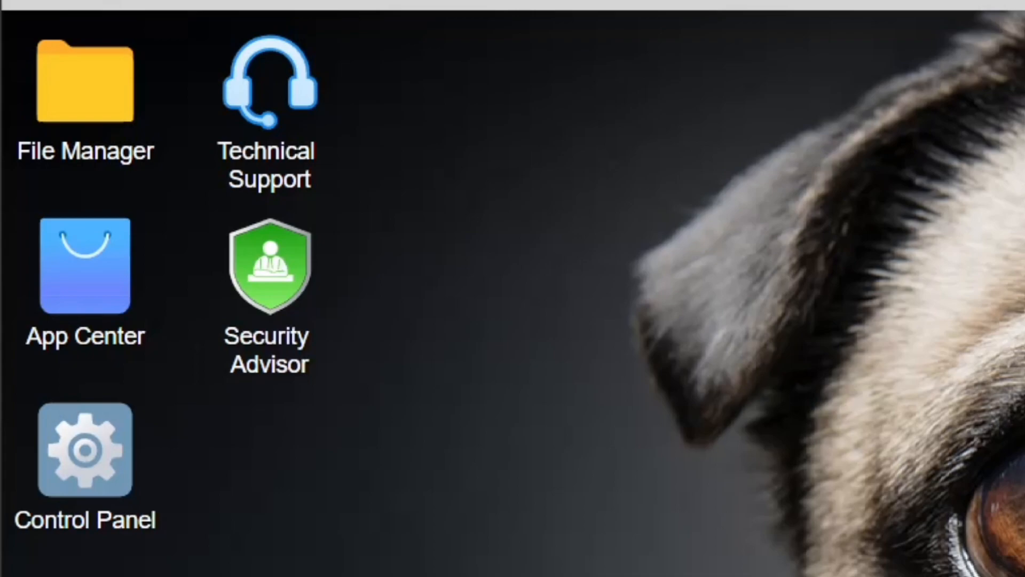
Step: Launch File Manager showing the shared folders and dismiss the file service tips
double_click(83, 82)
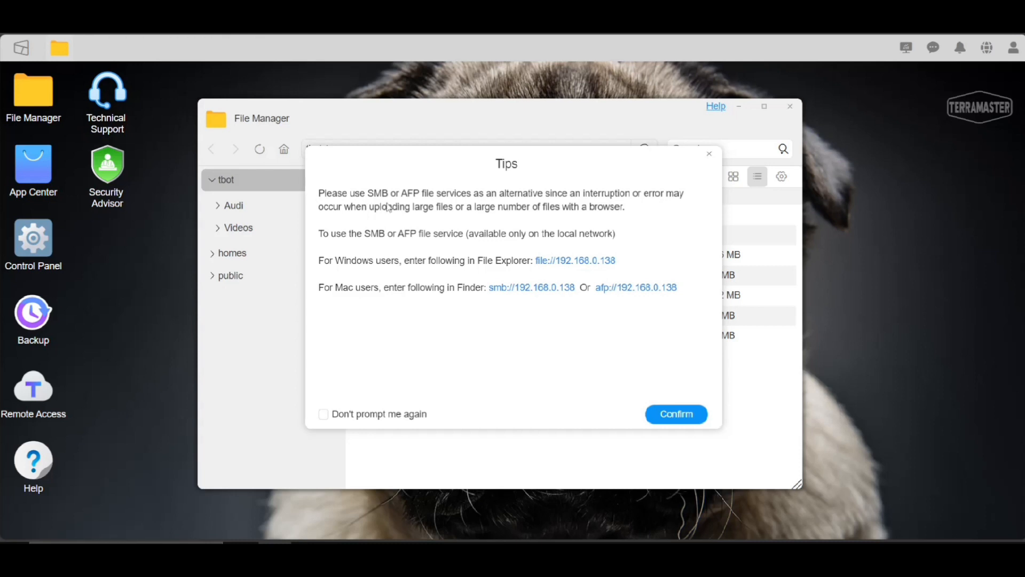
left_click(675, 414)
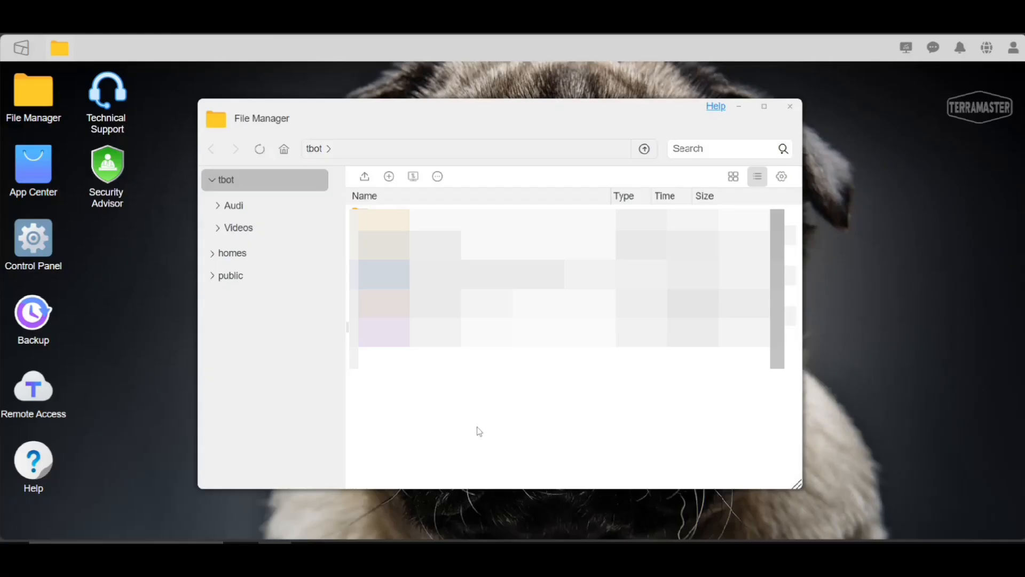
left_click(791, 105)
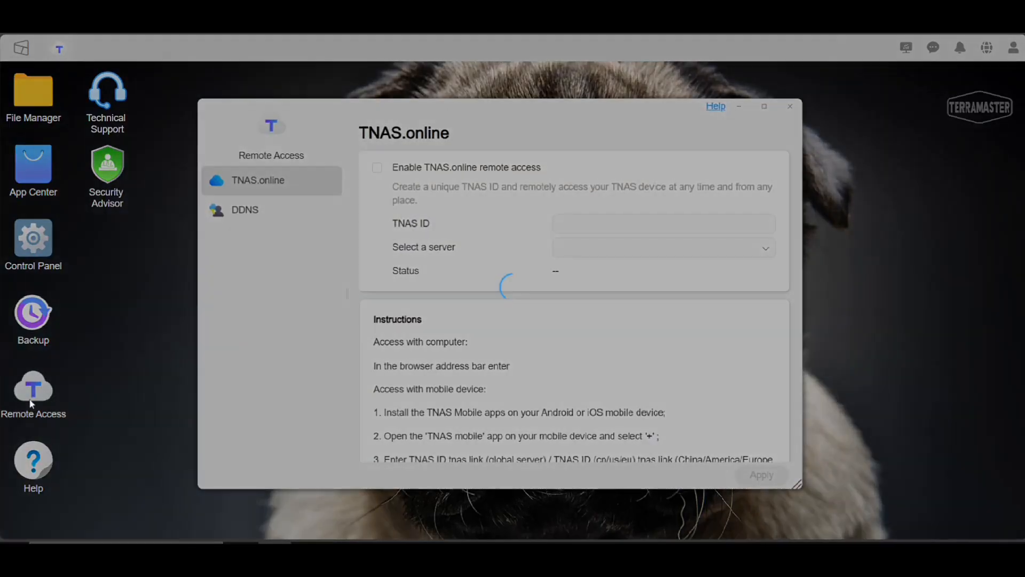
Step: Launch App Center on its Recommended apps page
left_click(377, 167)
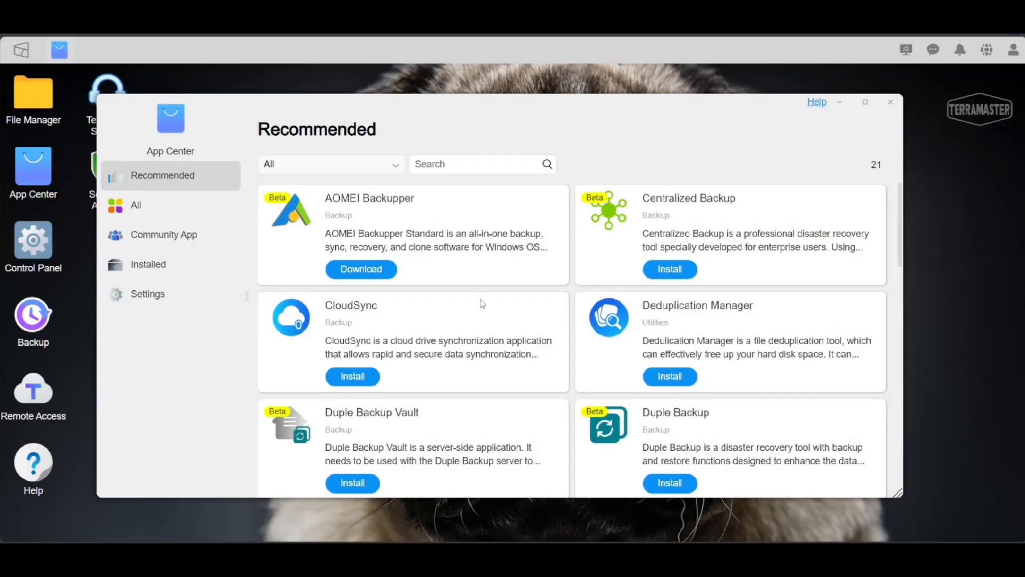
Step: Install Plex Media Server from the All apps list and launch it
left_click(136, 205)
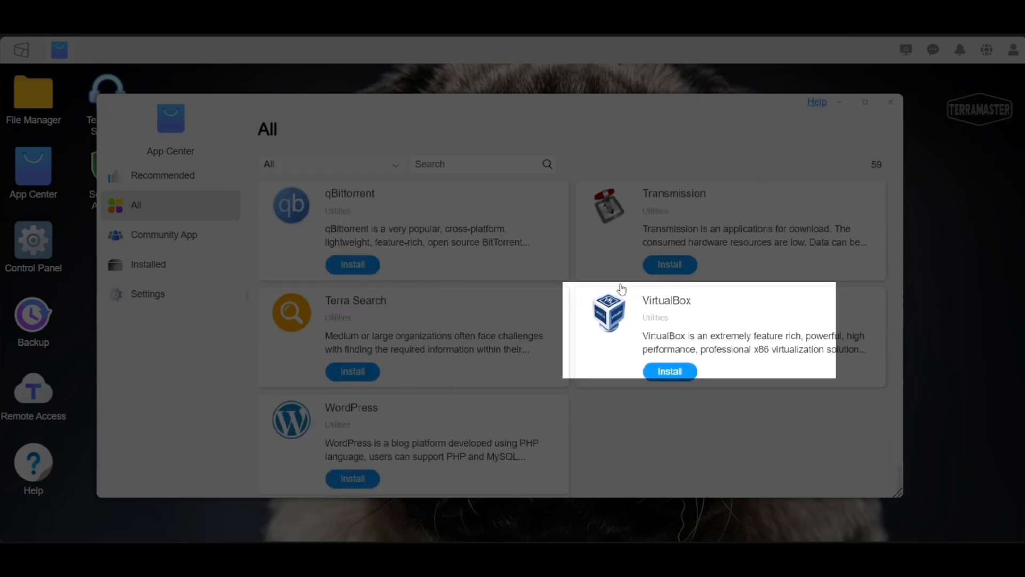
scroll("down", 3)
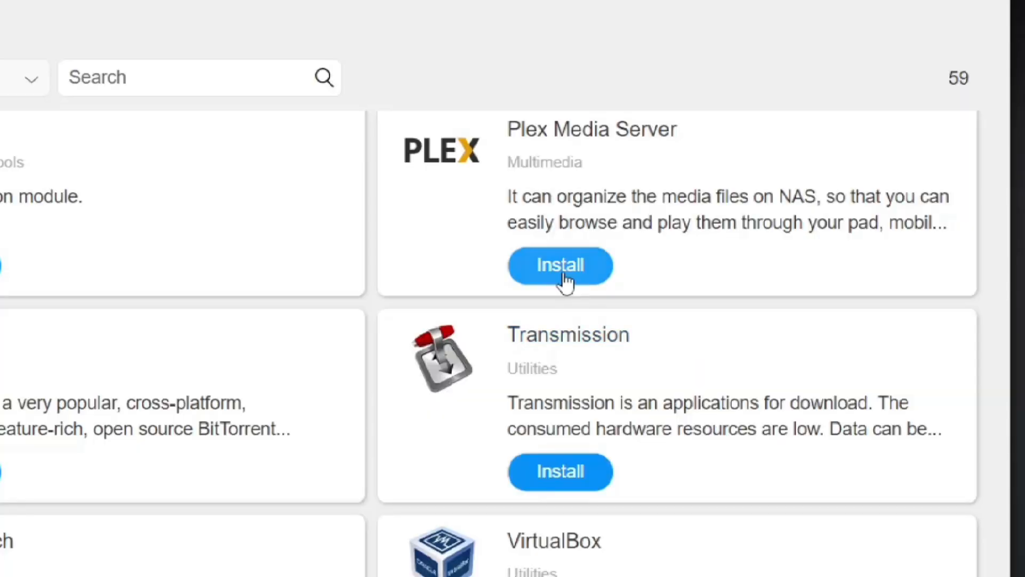
left_click(559, 264)
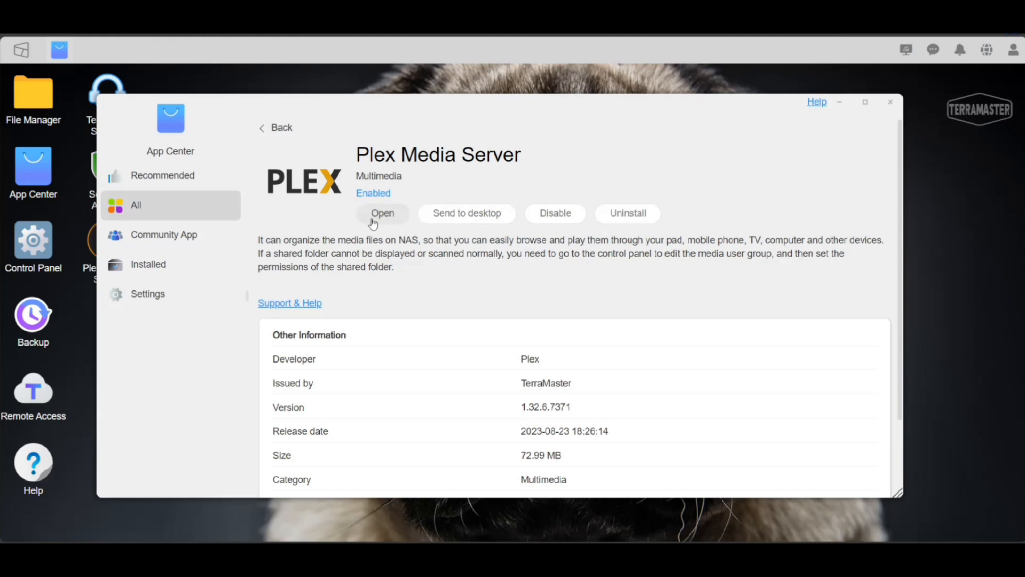
left_click(382, 214)
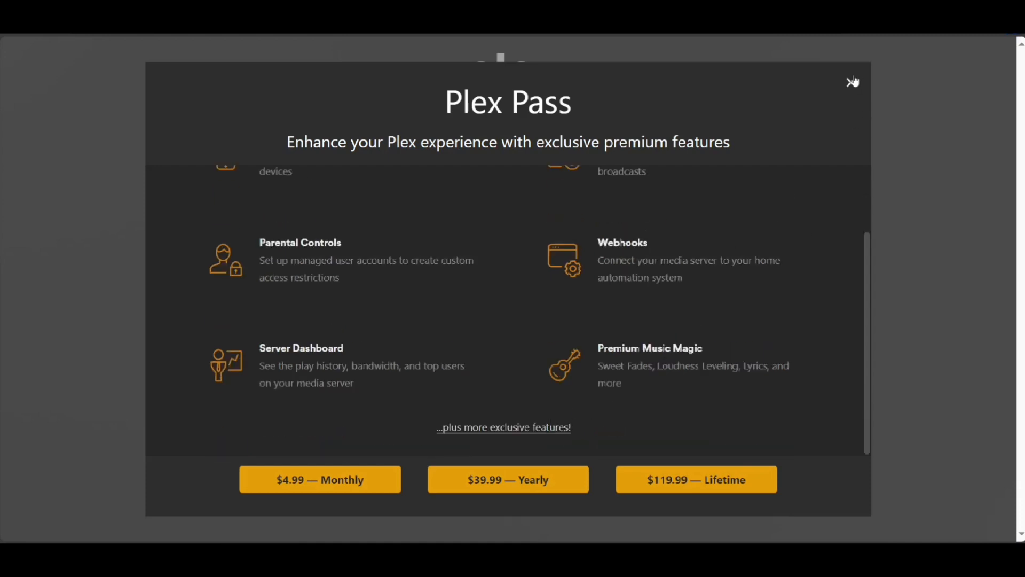
Step: Dismiss the Plex Pass offer and continue setup for server Tbot without outside-home access
left_click(853, 82)
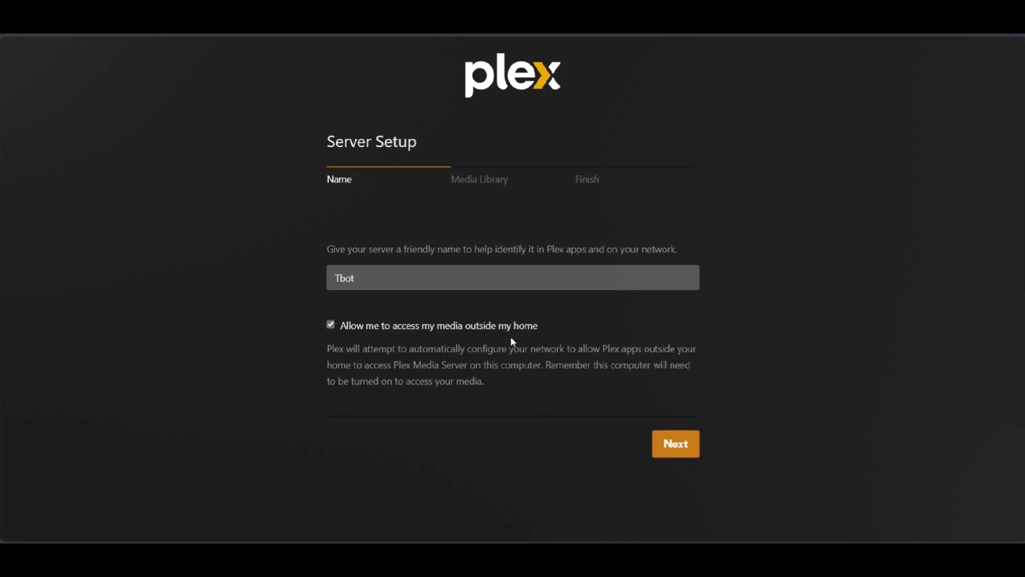
mouse_move(368, 330)
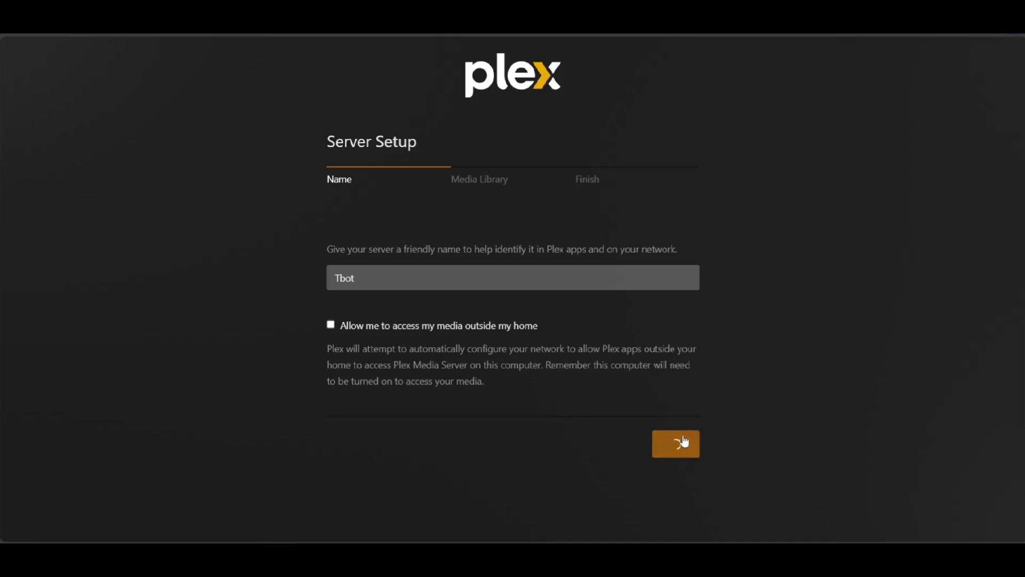
left_click(677, 443)
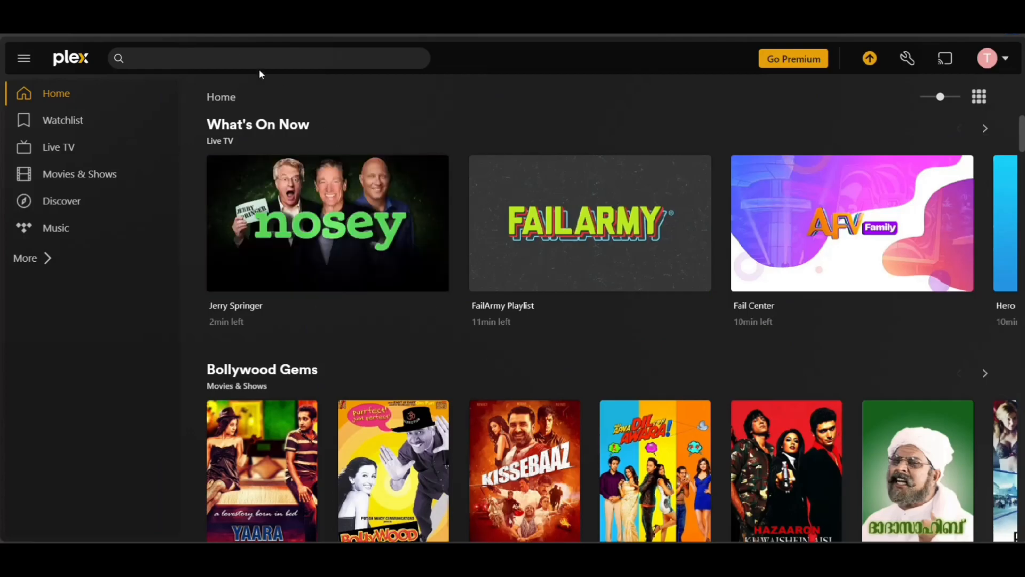
scroll("down", 3)
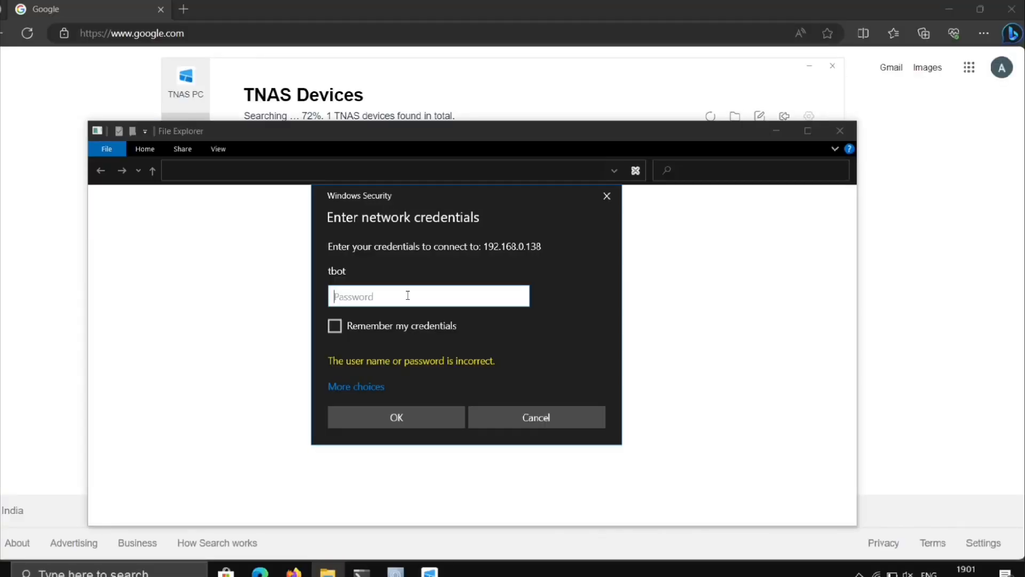
Step: Submit the network credentials for 192.168.0.138 and enter its public share
left_click(396, 418)
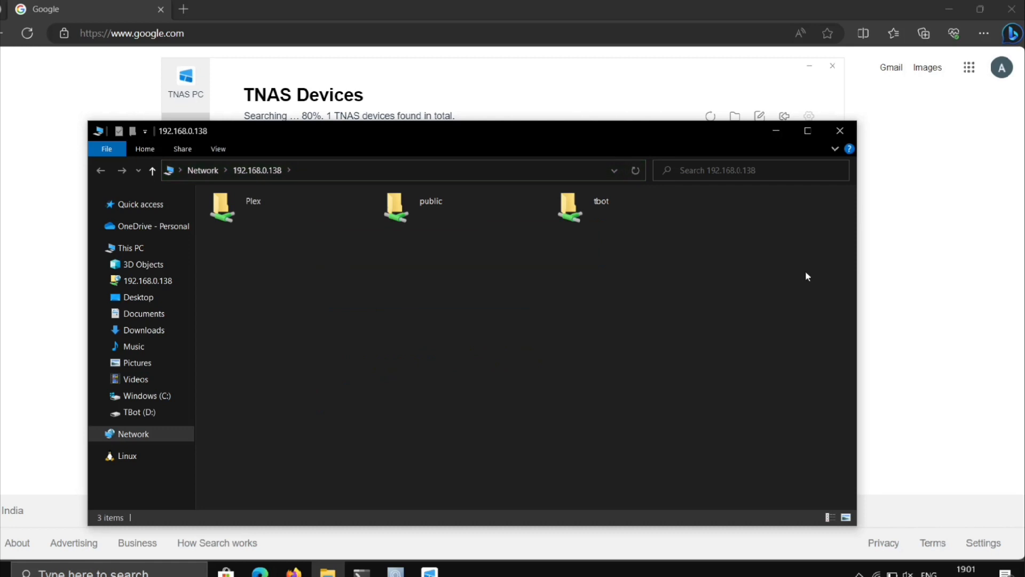
left_click(431, 201)
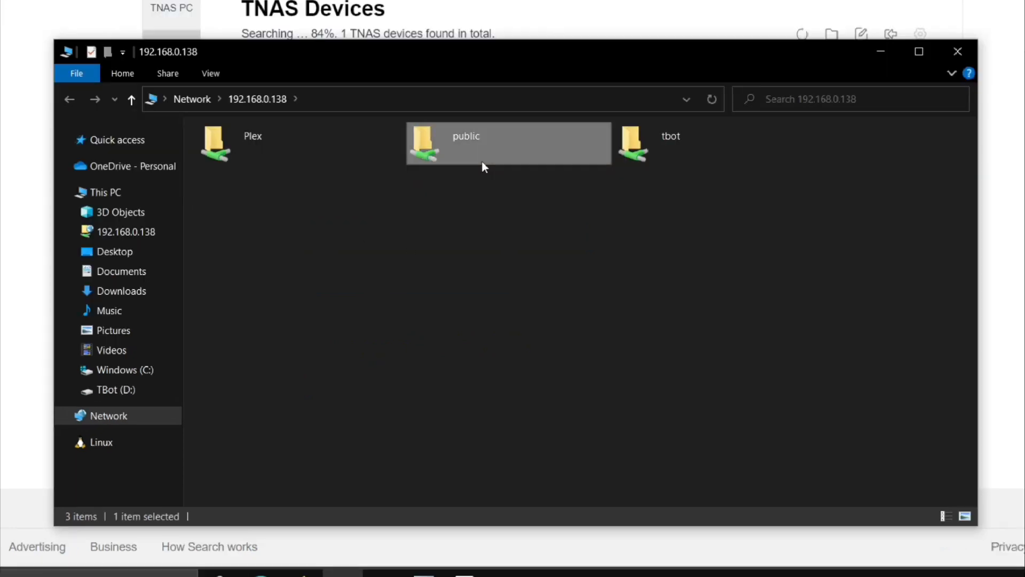
double_click(484, 142)
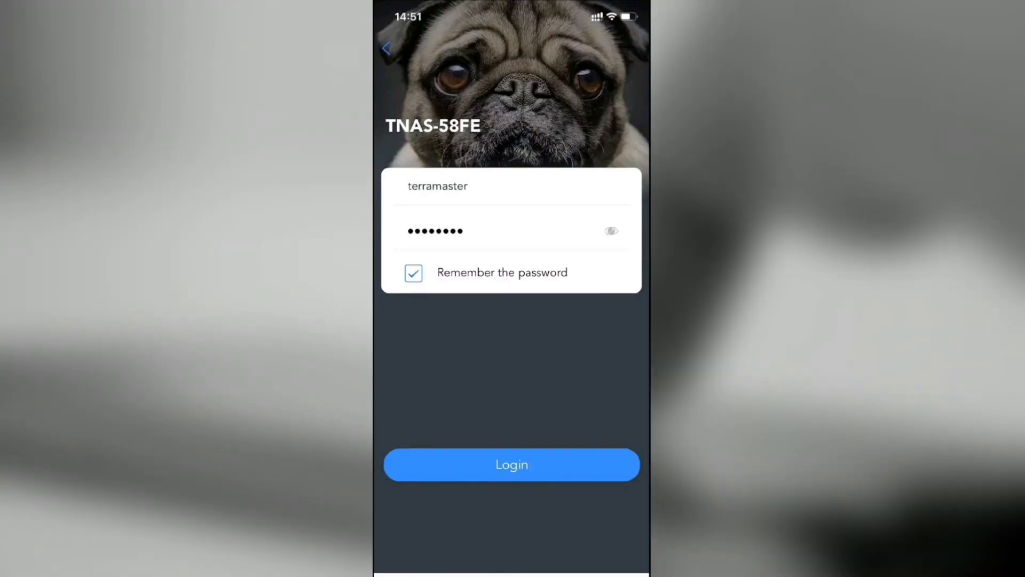
Step: Log in to TNAS-58FE with 'Remember the password' kept ticked
left_click(512, 464)
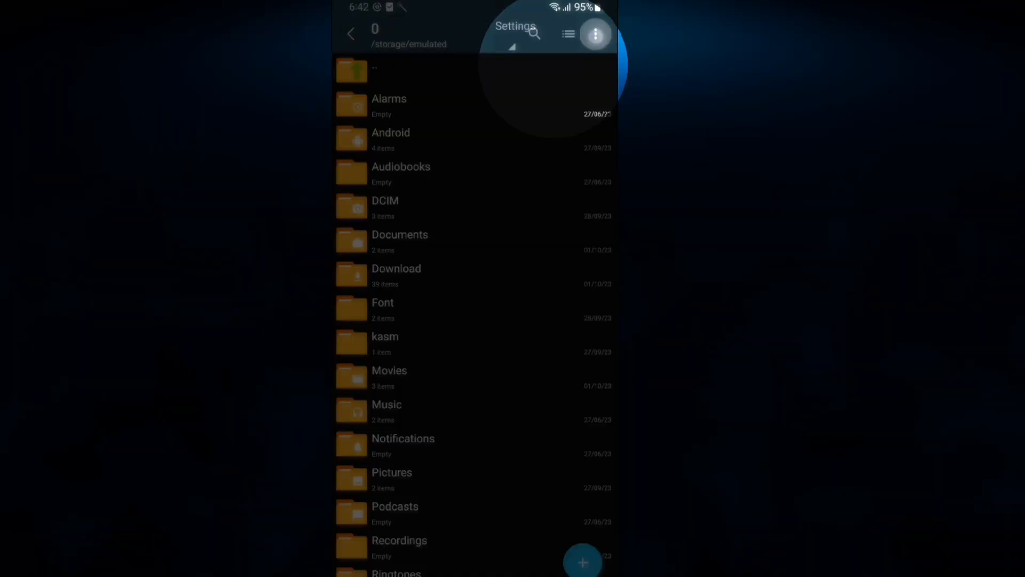
Step: Show the Cloud storage profile list containing the existing Tbot FTP profile
left_click(514, 34)
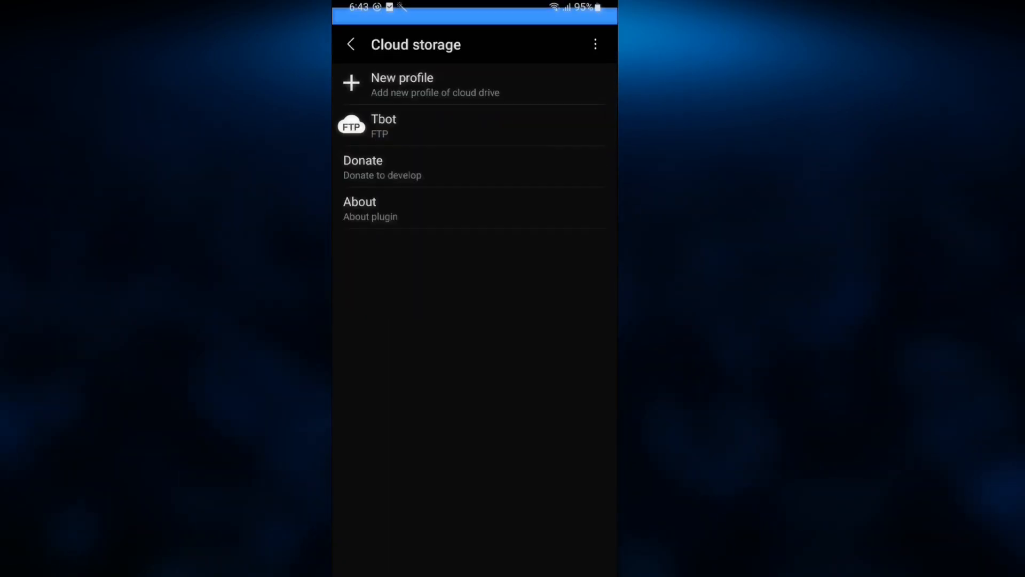
left_click(401, 83)
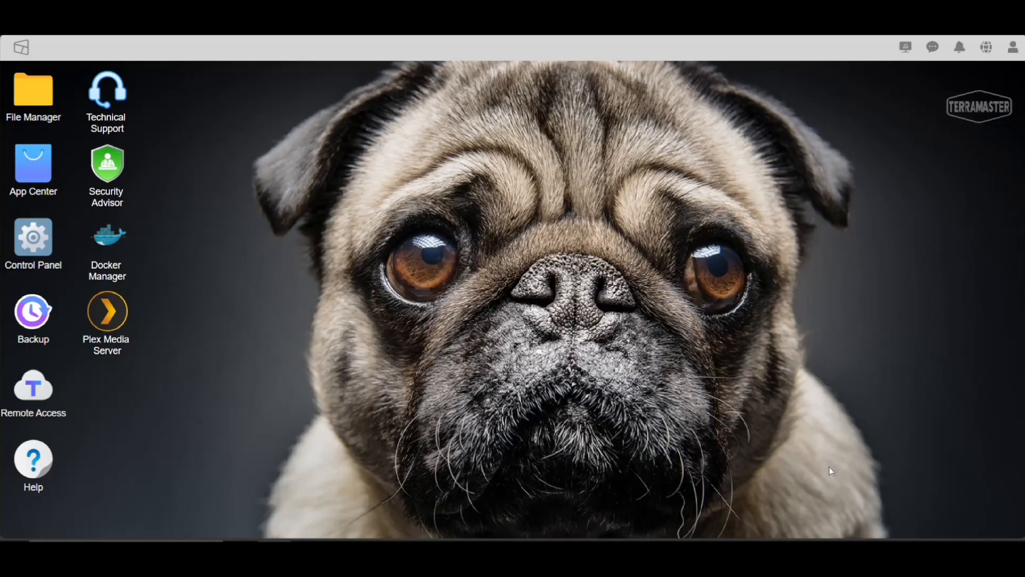
Step: Reach File Service under Network Services in the Control Panel, showing SMB enabled
double_click(32, 237)
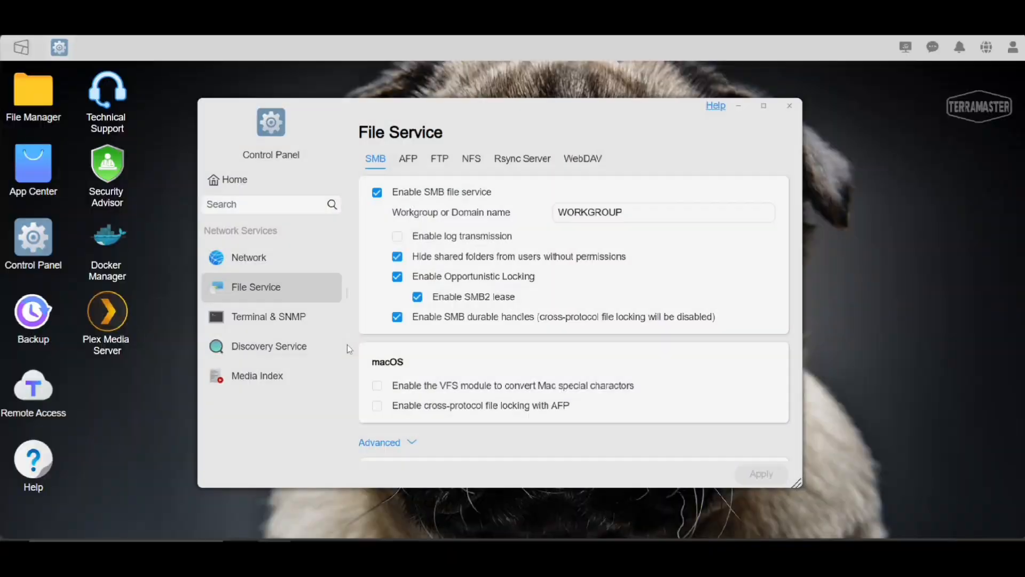
left_click(439, 158)
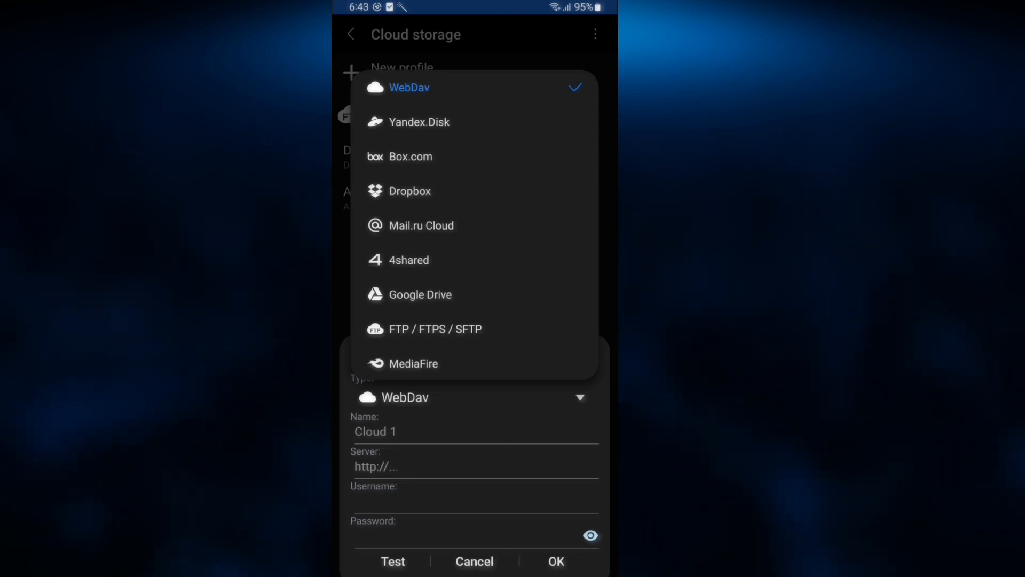
Step: Fill an FTP profile named Tbot with server 192.168.0.138, username tbot and its password
left_click(439, 329)
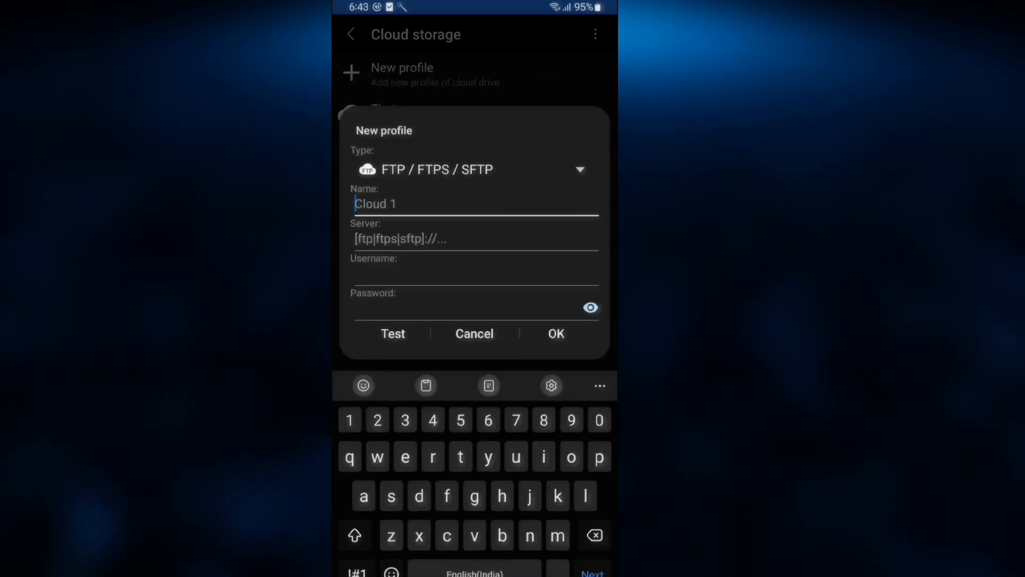
type("Tbot NAS")
left_click(475, 241)
type("ftp://")
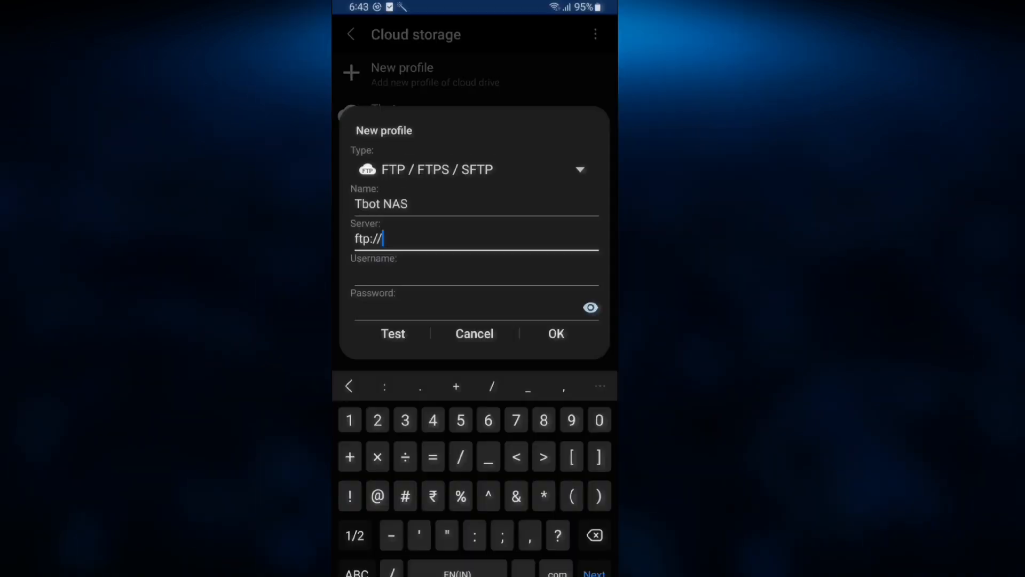
type("192.168.0.138")
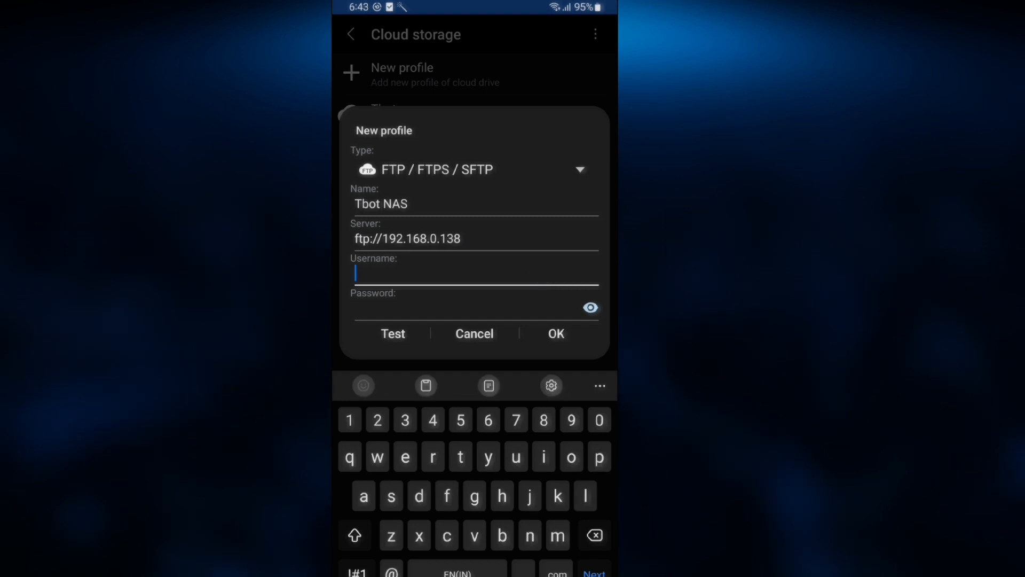
type("tbot")
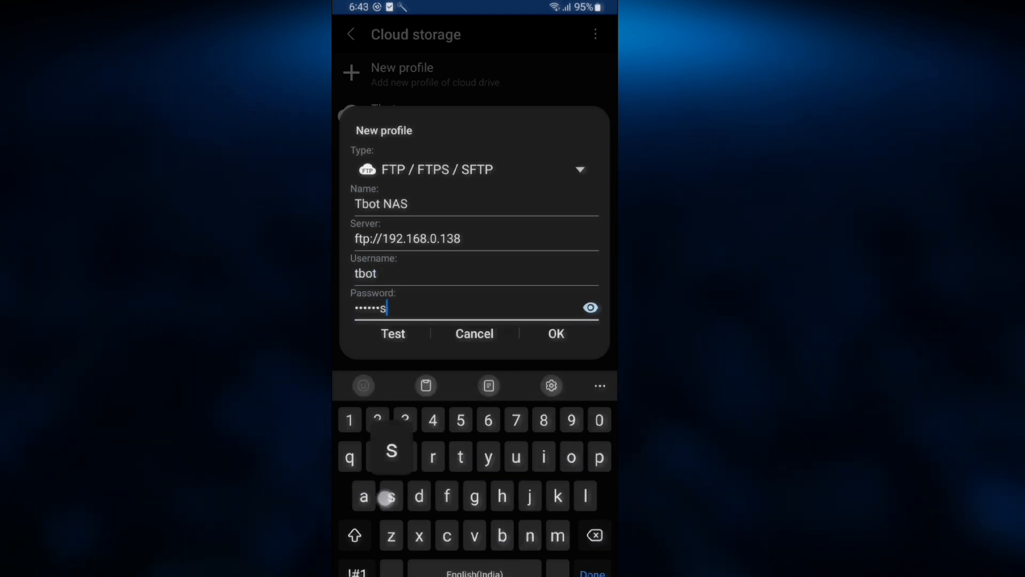
left_click(597, 420)
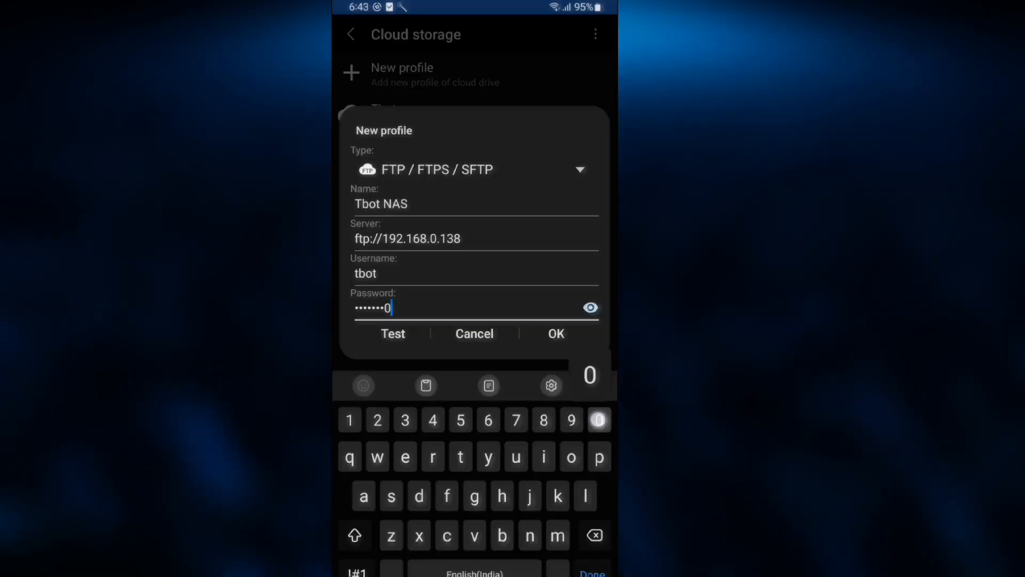
Step: Test the connection to the NAS successfully and save the Tbot NAS profile
left_click(393, 333)
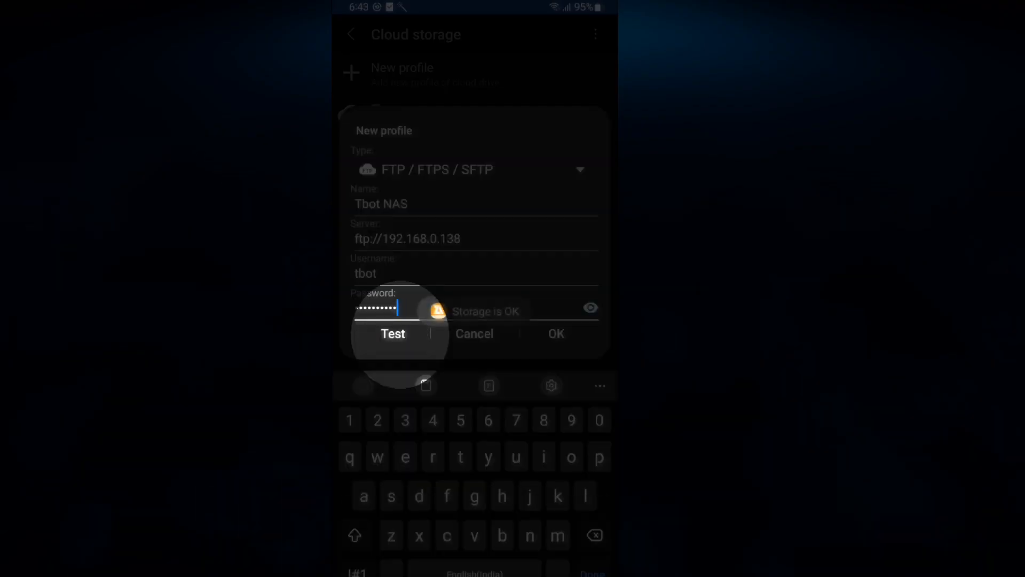
left_click(393, 333)
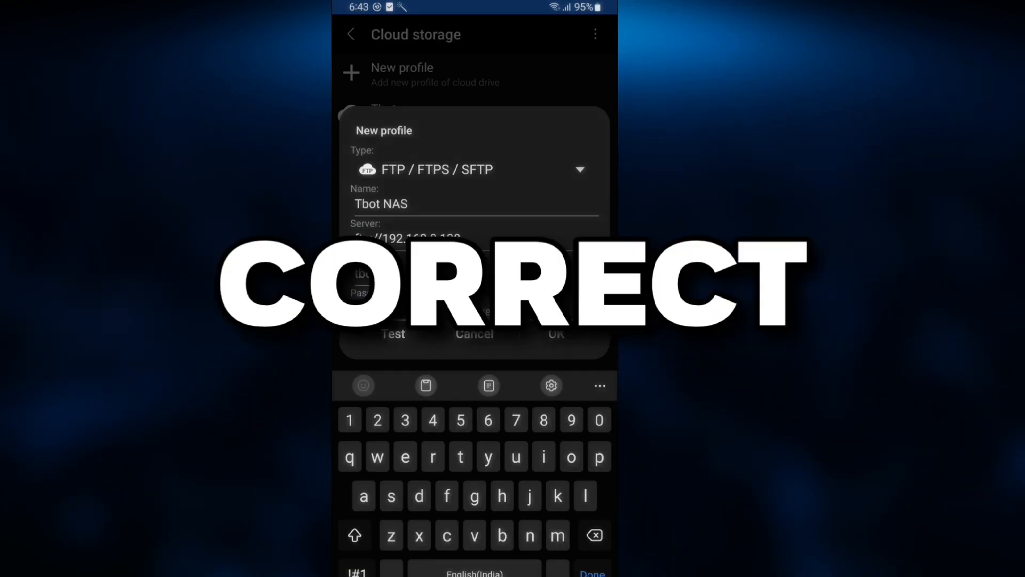
left_click(393, 334)
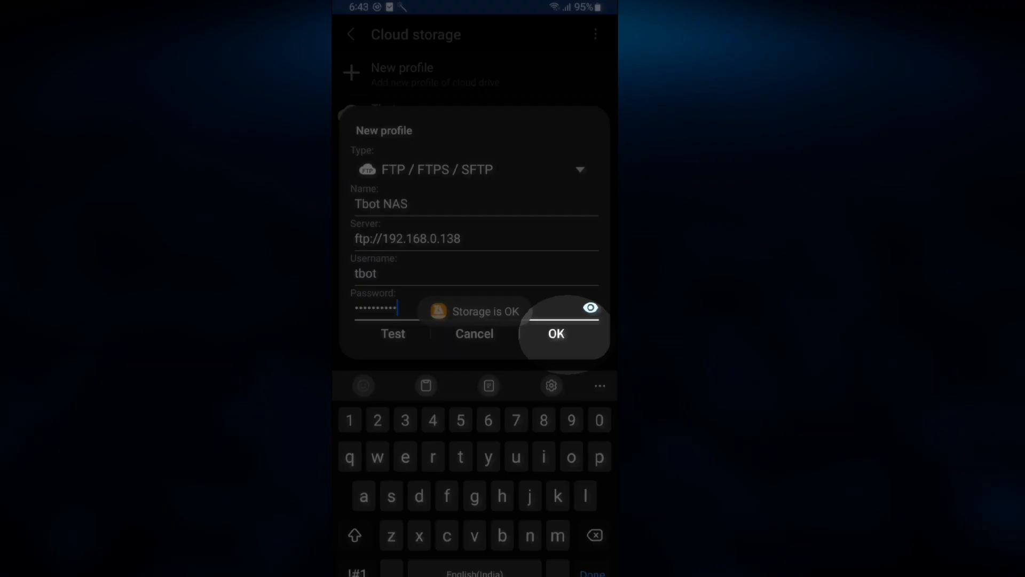
left_click(555, 333)
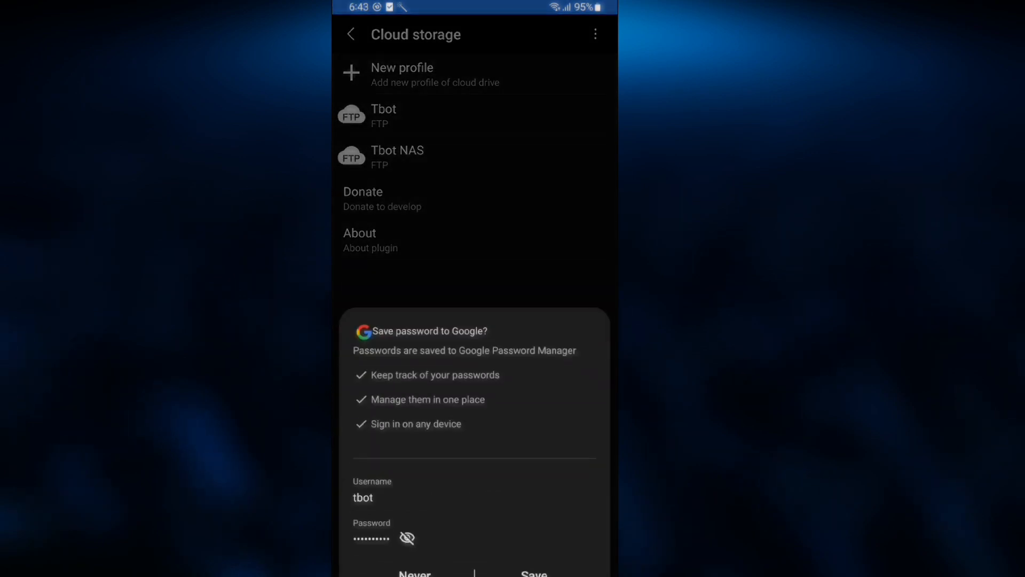